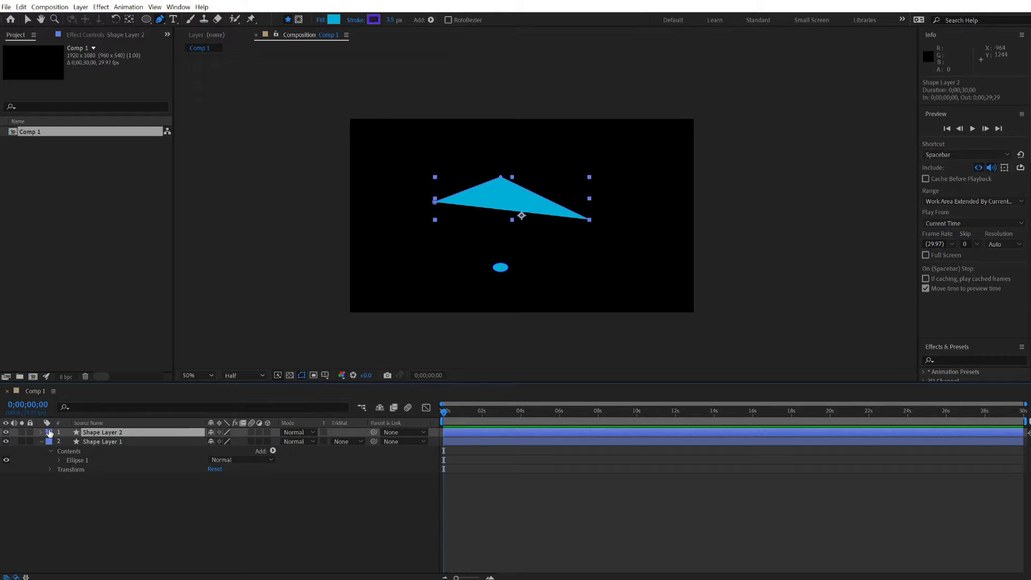
# Draw a closed wavy blue blob path on Shape Layer 2 in place of the triangle.
pyautogui.click(50, 431)
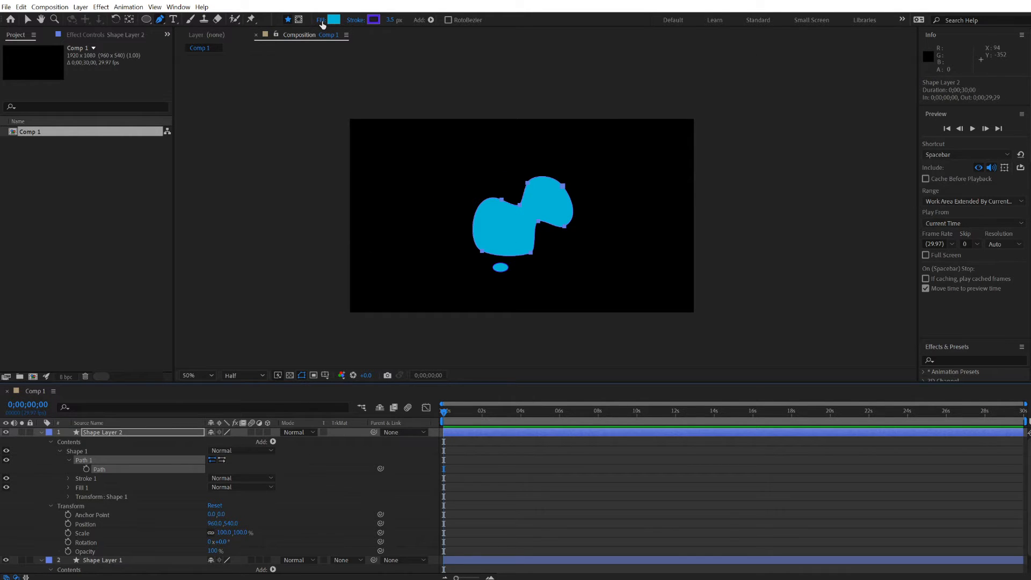
# Set the blob's fill to None, leaving a thin blue outline, and select the path.
pyautogui.click(320, 19)
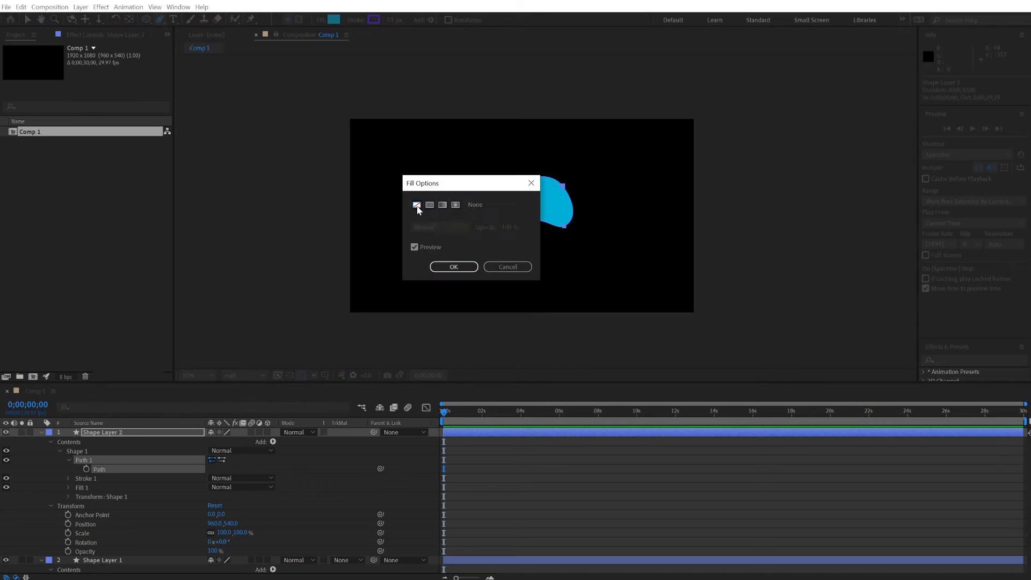
pyautogui.click(506, 266)
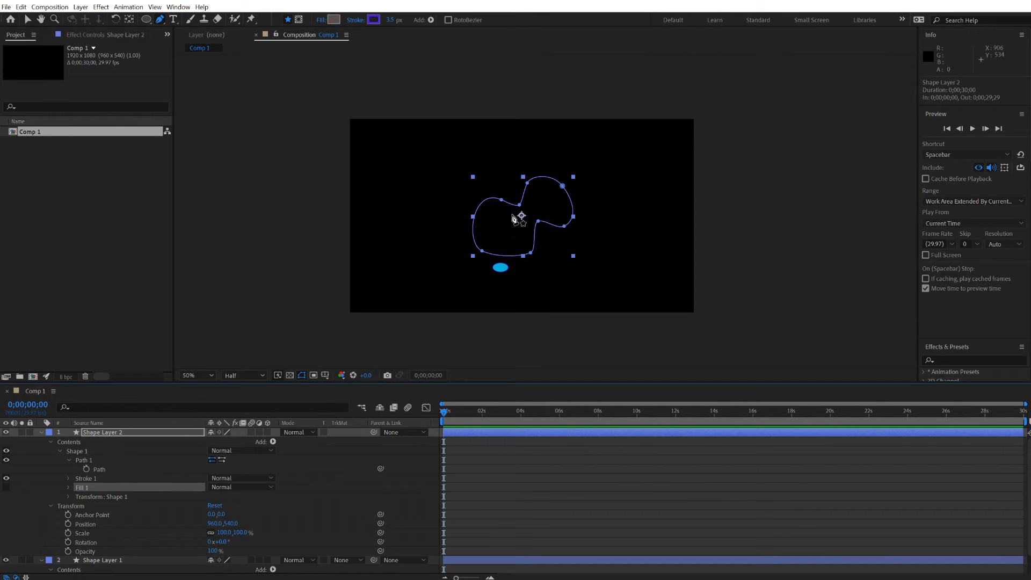
pyautogui.click(28, 19)
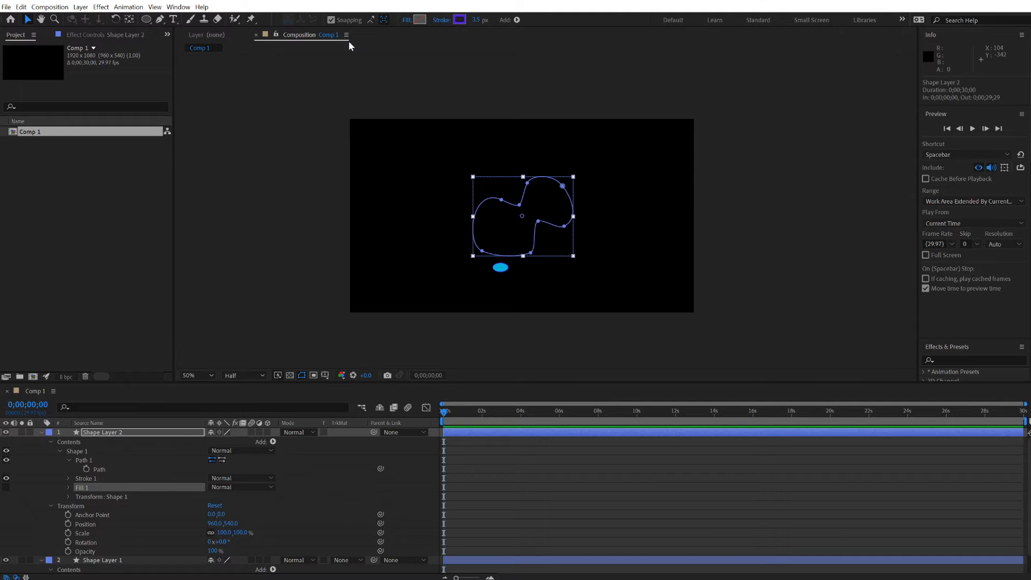
# Launch Create Nulls From Paths.jsx from the Window menu and make a null tracing the path.
pyautogui.click(177, 6)
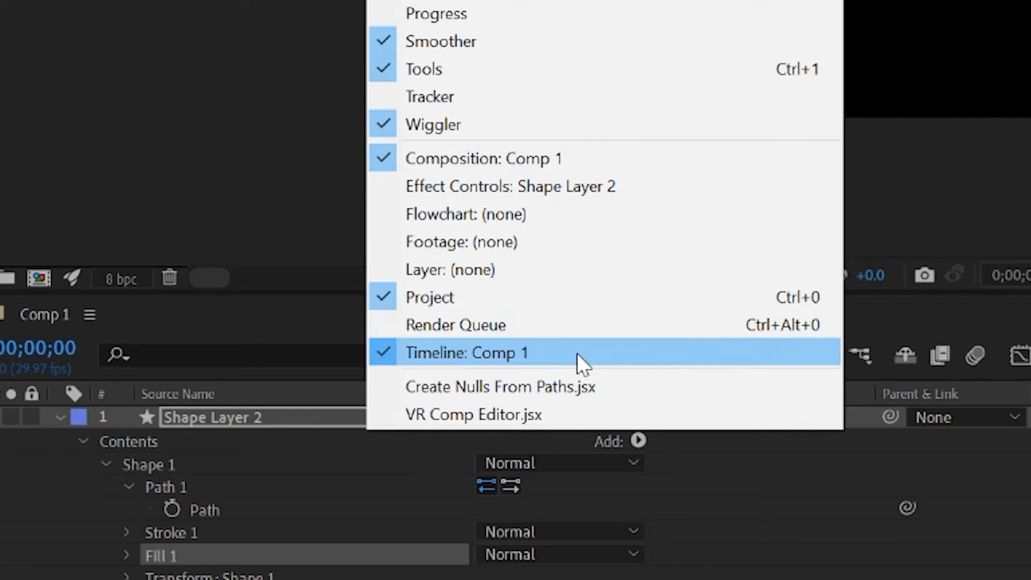
pyautogui.moveTo(545, 399)
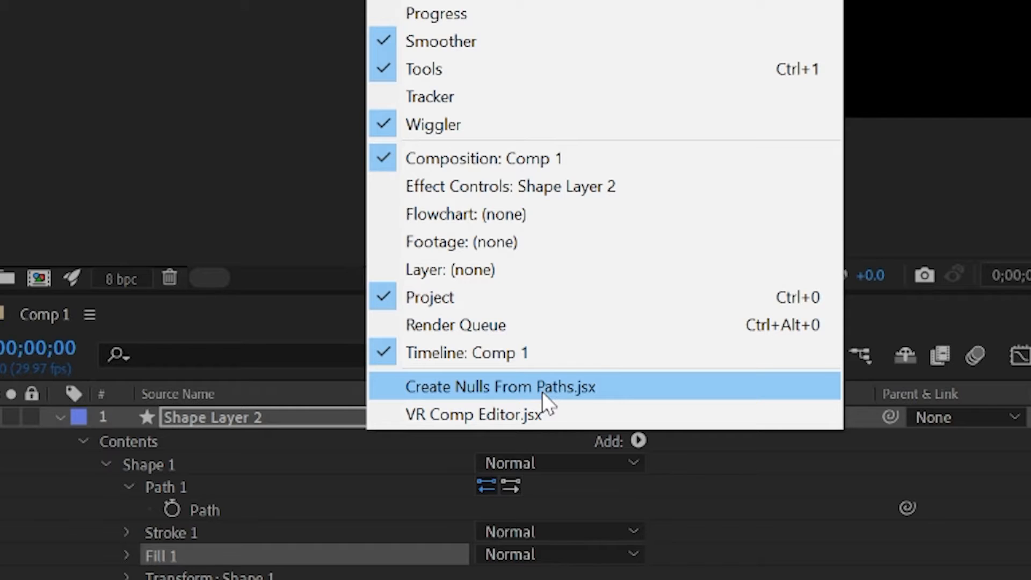
pyautogui.click(501, 387)
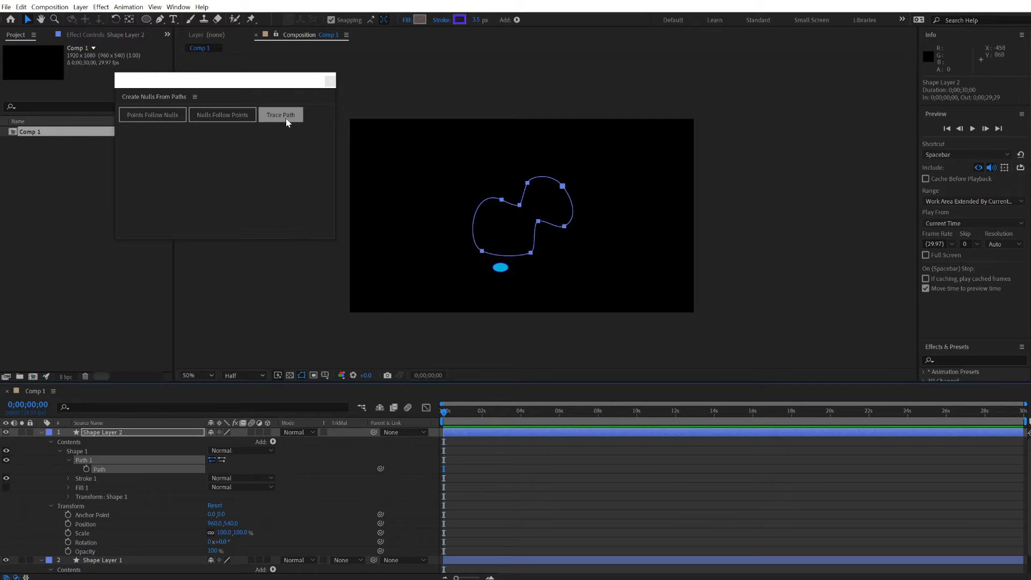
pyautogui.click(280, 115)
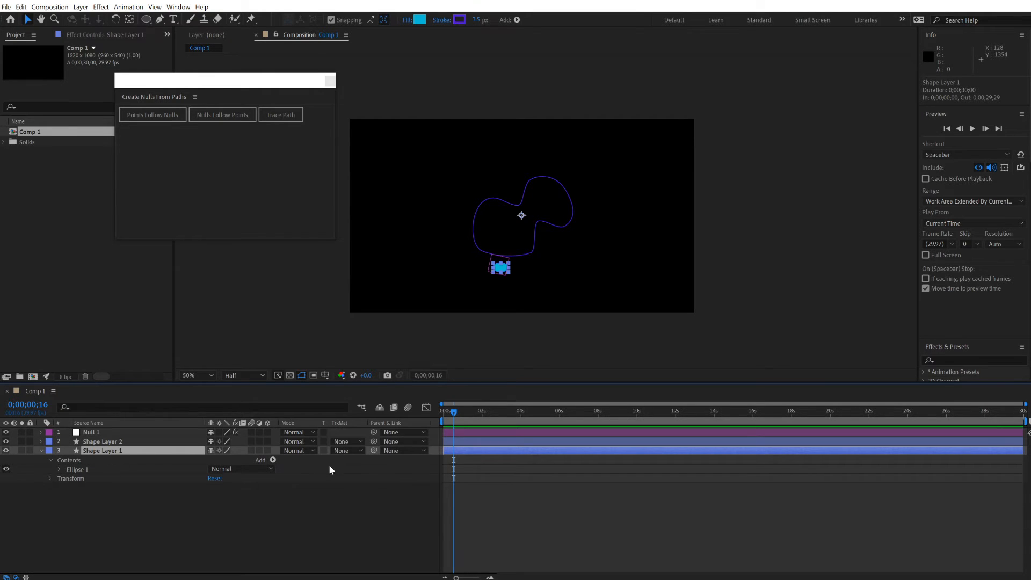
# Parent the ellipse on Shape Layer 1 to Null 1 so it rides along the outline.
pyautogui.moveTo(373, 450); pyautogui.dragTo(89, 431)
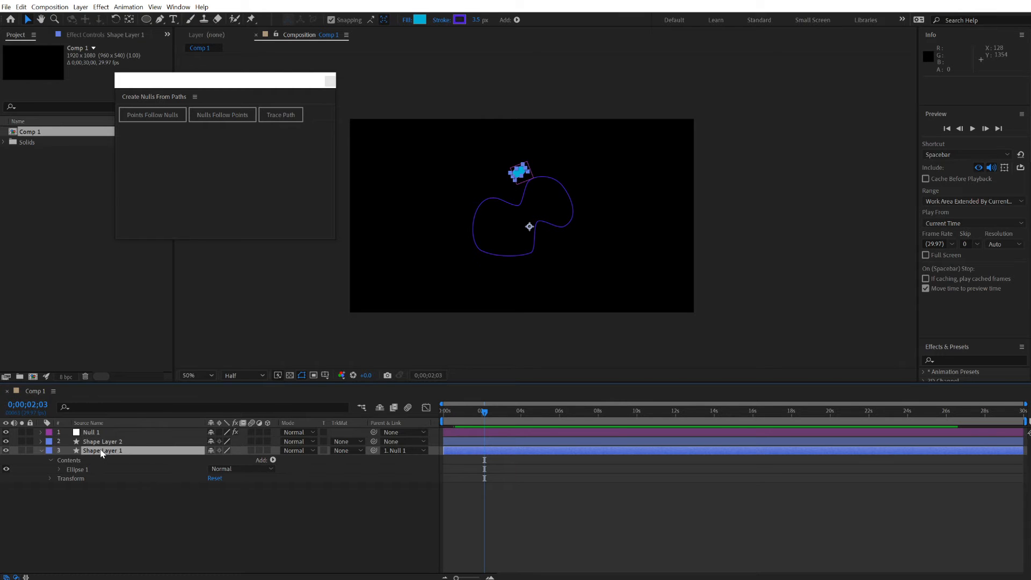
pyautogui.click(90, 431)
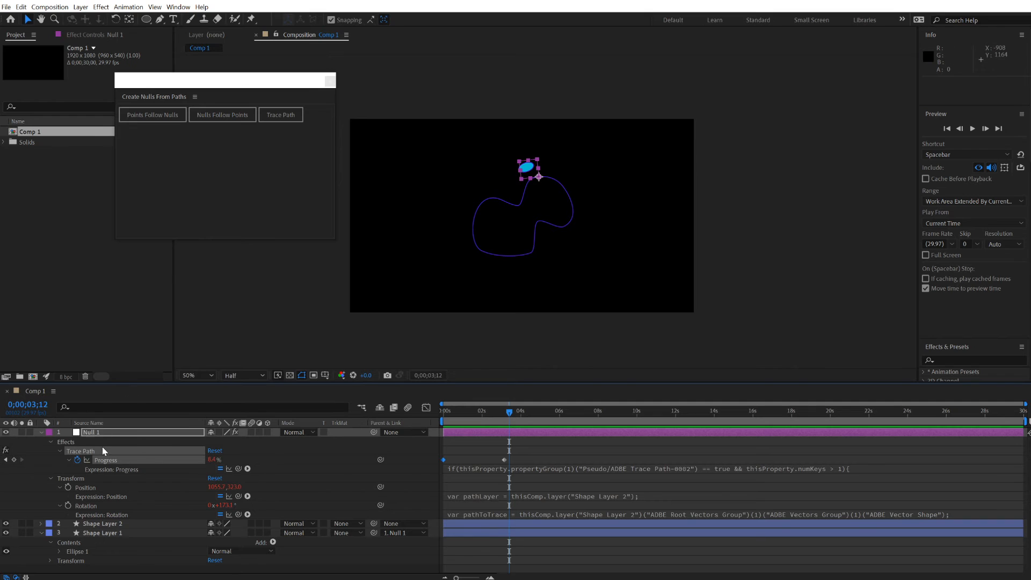
# Generate point-control nulls with Points Follow Nulls and drag Null 5 left to stretch the path.
pyautogui.click(152, 115)
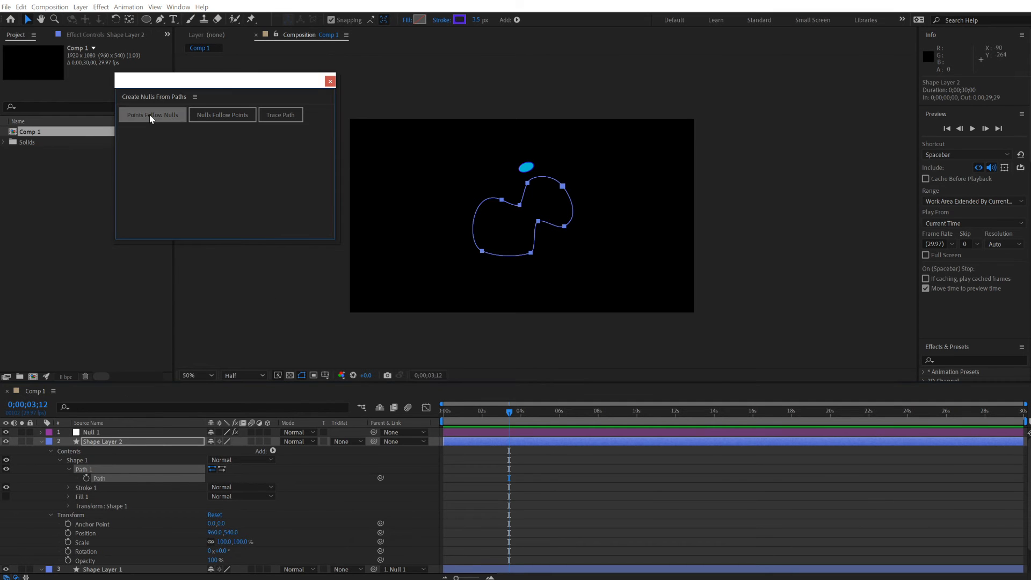
pyautogui.click(152, 115)
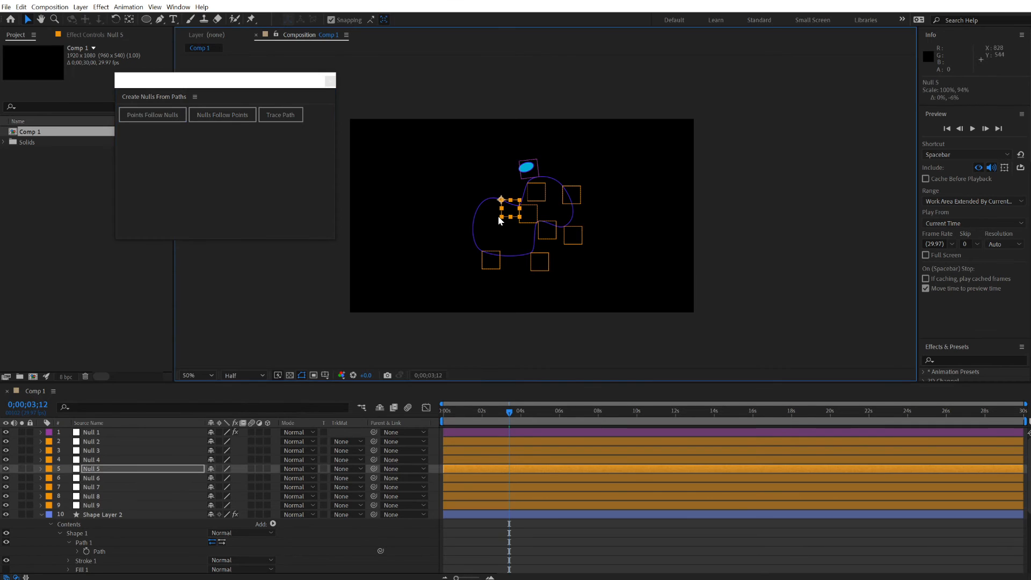
pyautogui.moveTo(511, 217); pyautogui.dragTo(472, 204)
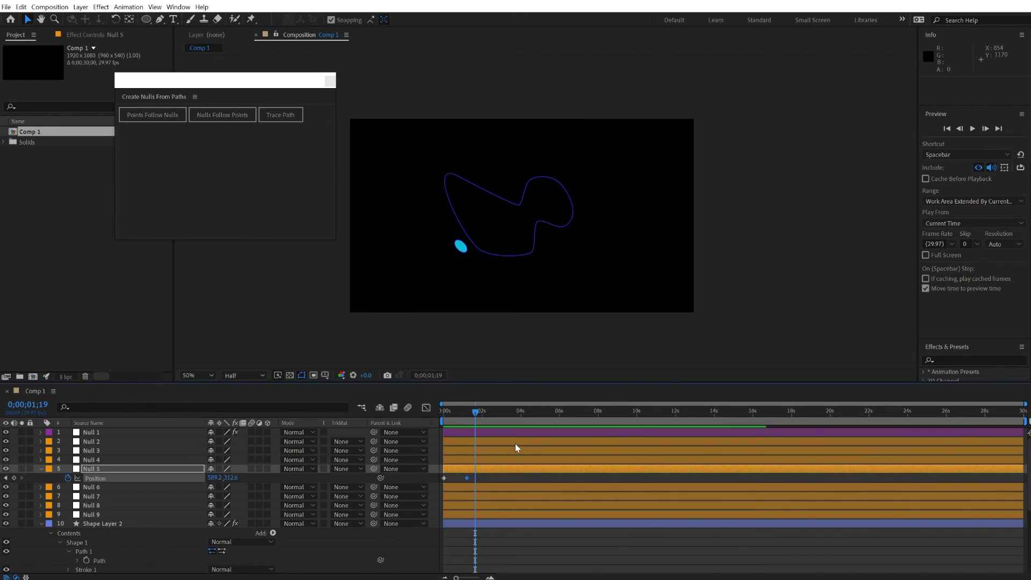
# Preview the ellipse looping around the ping-pong deforming outline.
pyautogui.press('space')
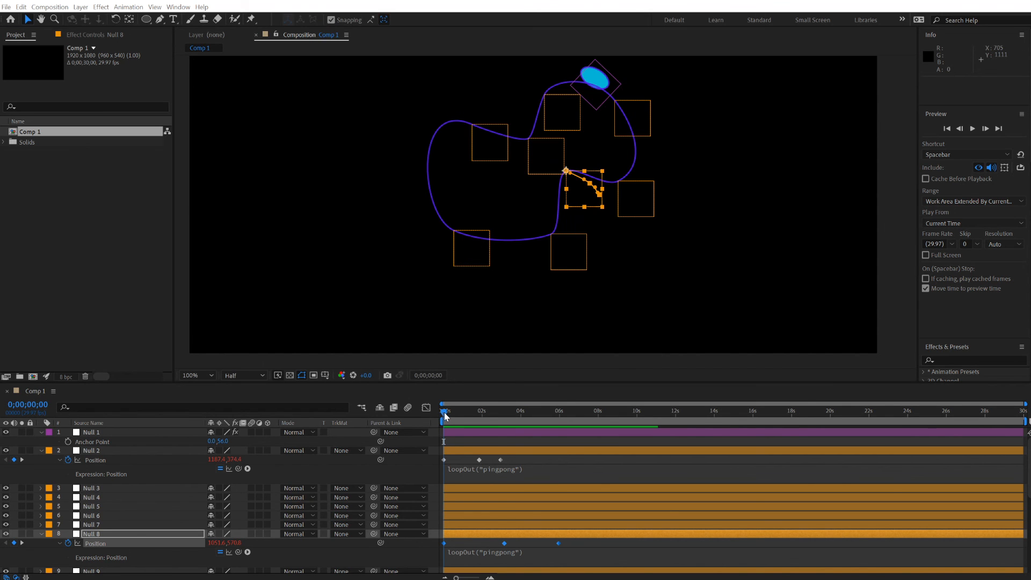
pyautogui.press('space')
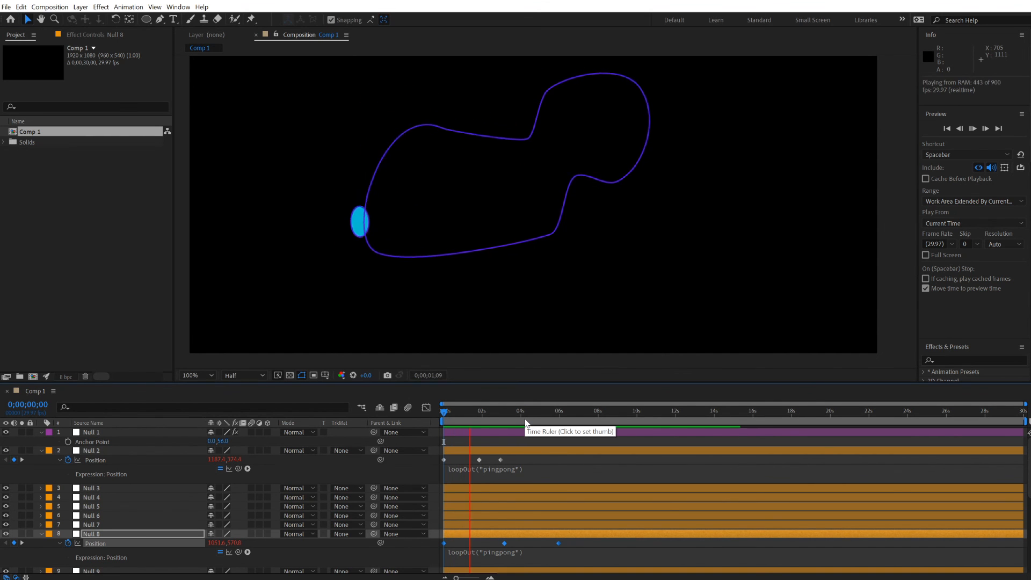